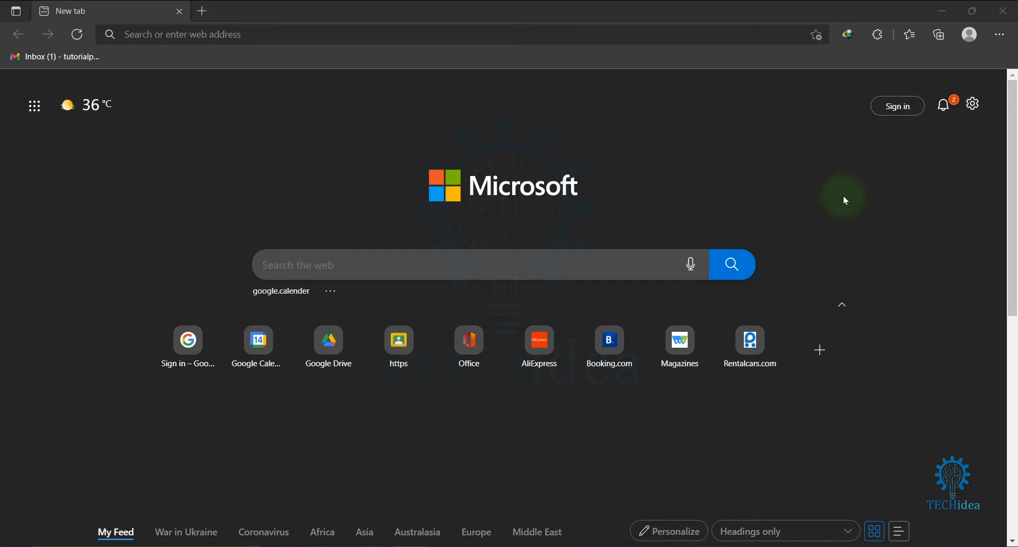
# - Load classroom.google.com from the Edge new tab page shortcut
pyautogui.click(455, 34)
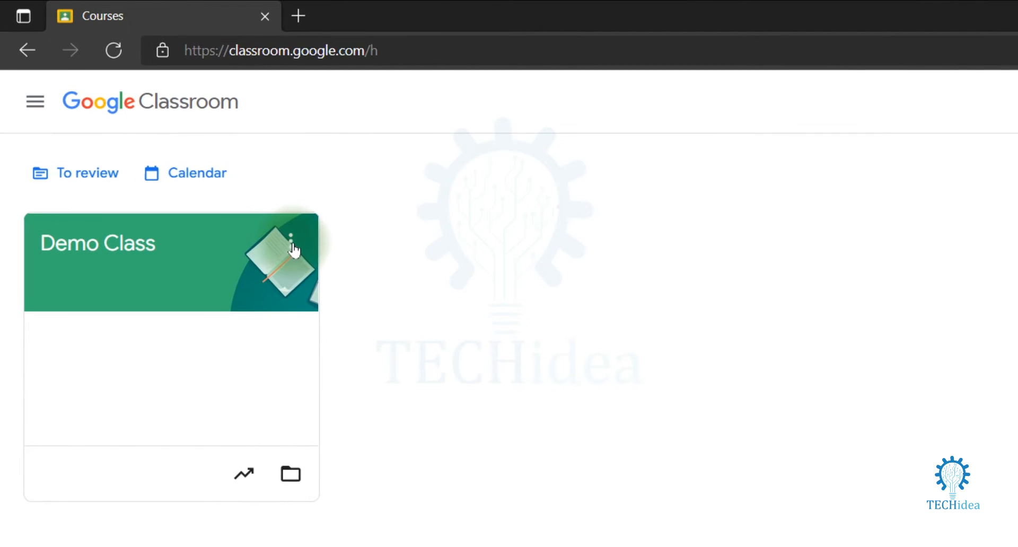
pyautogui.moveTo(287, 237)
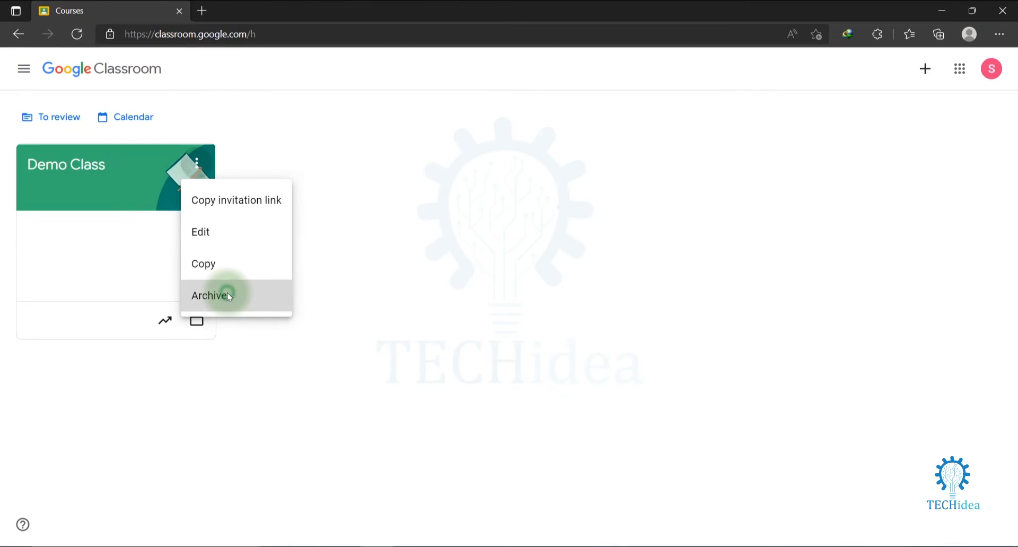
# - Archive Demo Class from its card menu and confirm the archive
pyautogui.click(210, 296)
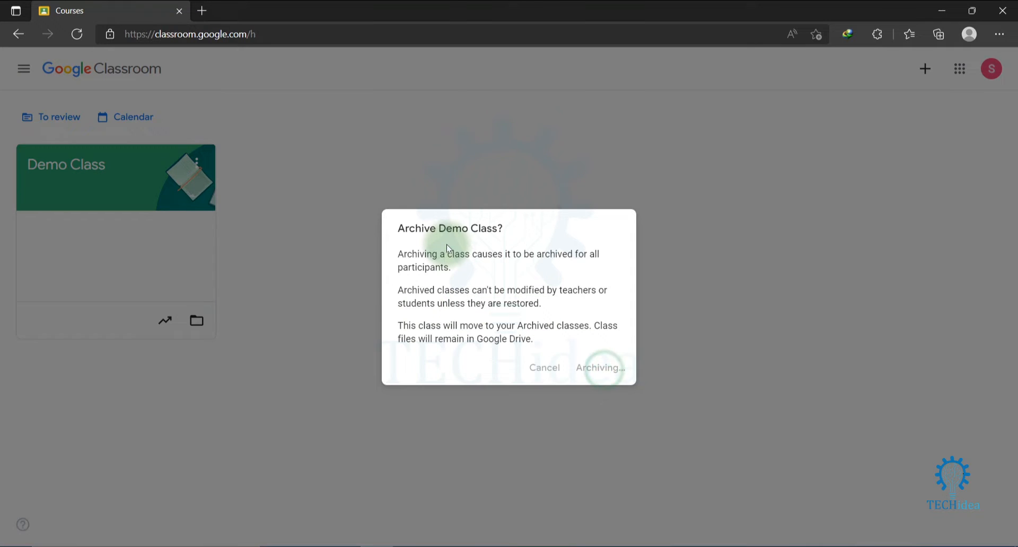
pyautogui.click(599, 367)
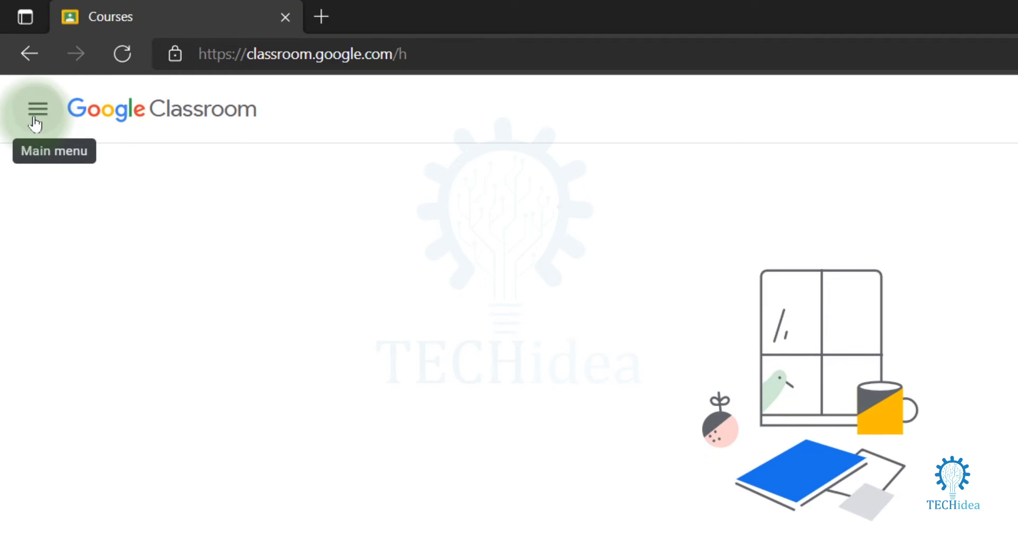
# - Navigate via the main menu to the Archived classes page listing Demo Class
pyautogui.click(37, 111)
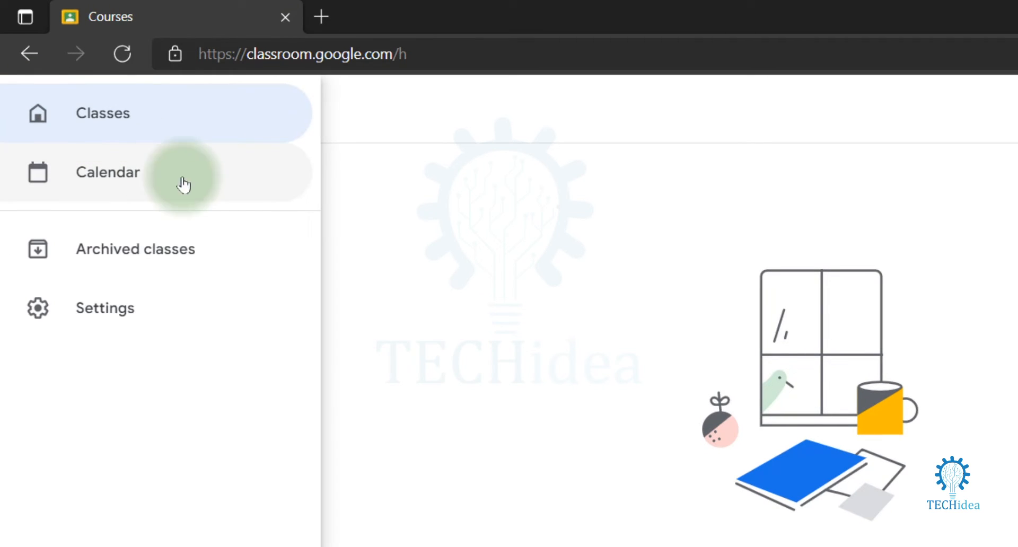
pyautogui.moveTo(150, 256)
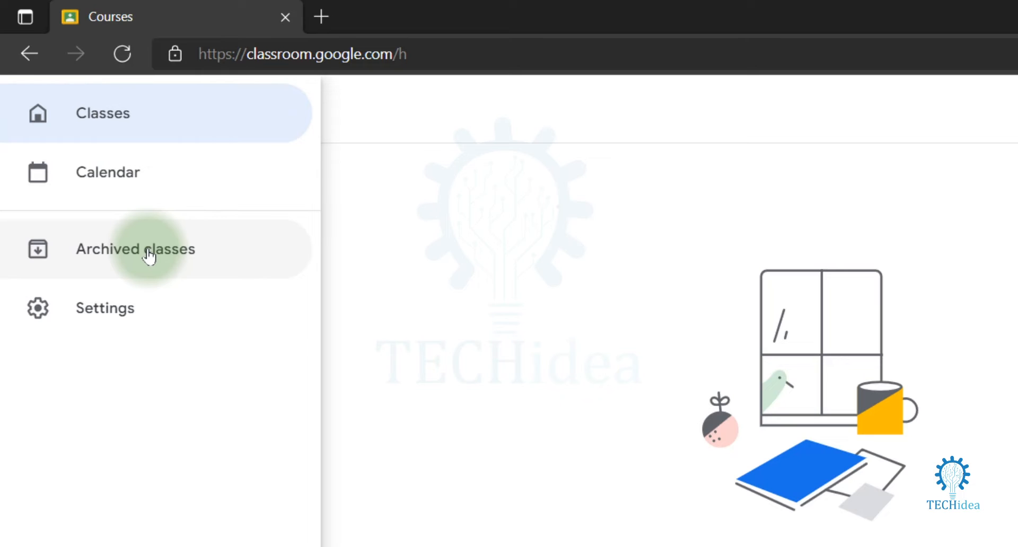
pyautogui.click(135, 248)
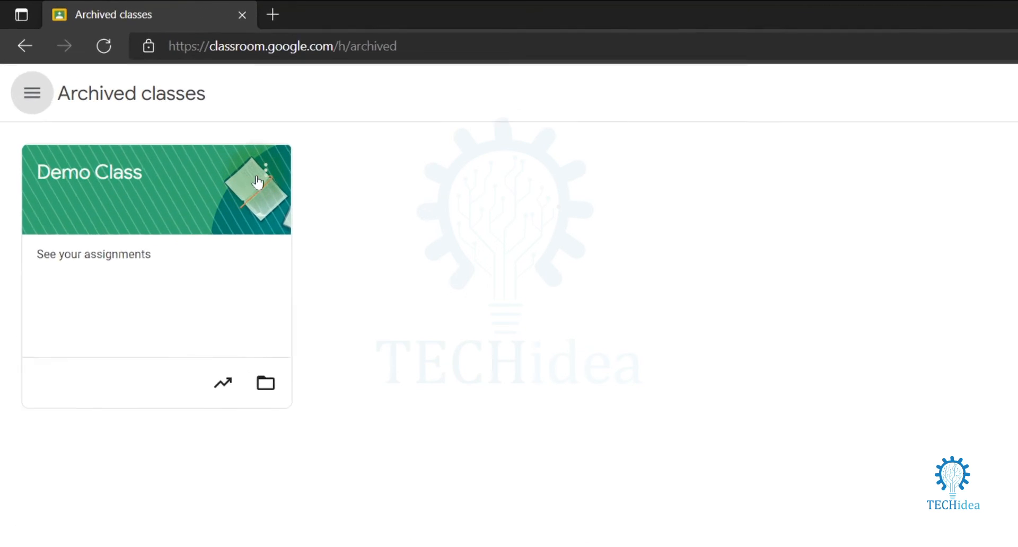
# - Delete the archived Demo Class from its card menu and confirm permanent deletion
pyautogui.click(266, 170)
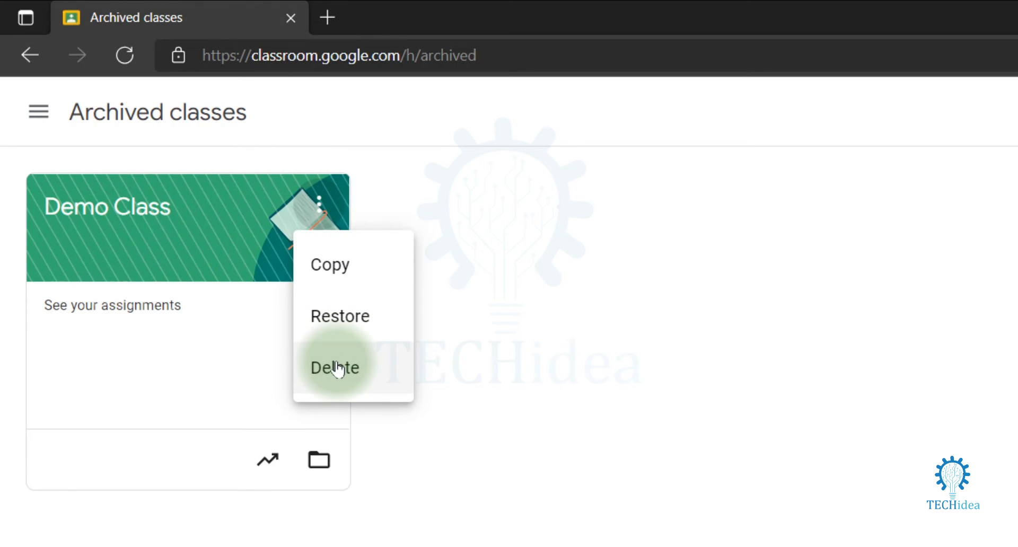
pyautogui.click(334, 367)
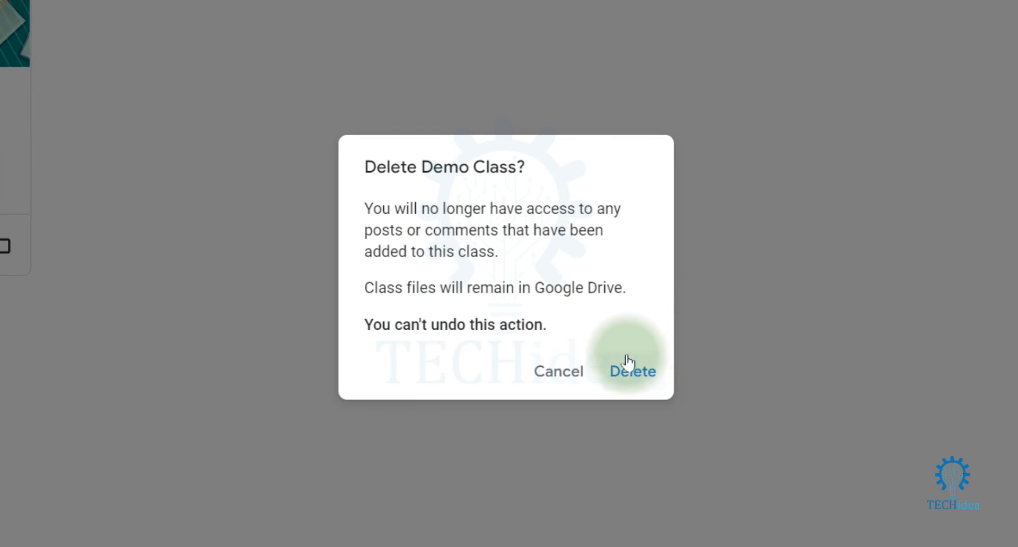
pyautogui.moveTo(631, 382)
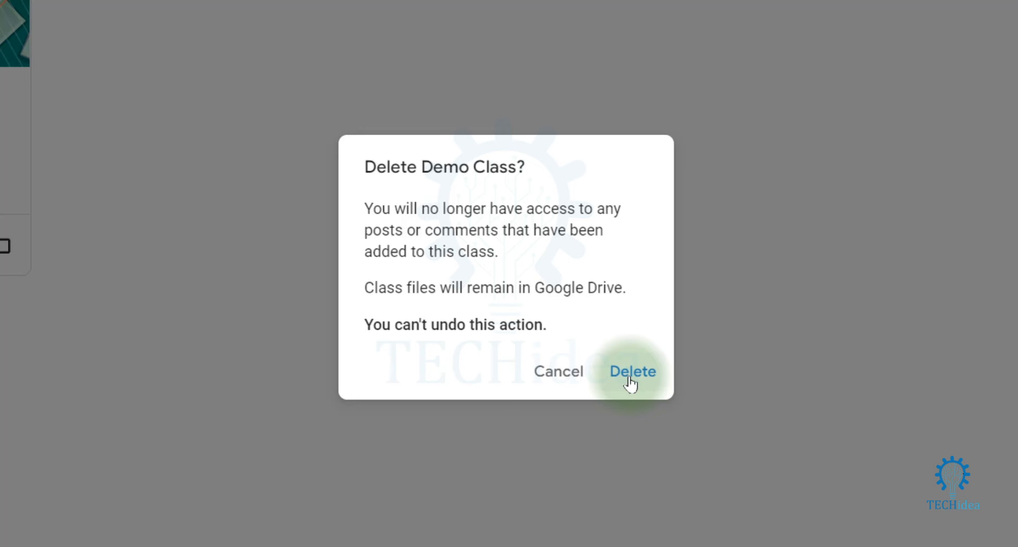
pyautogui.moveTo(624, 329)
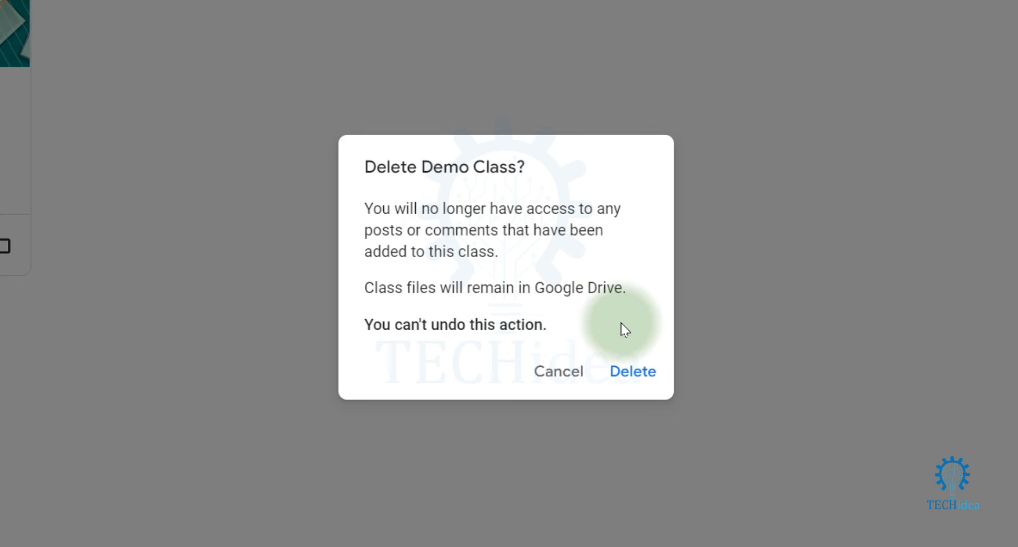
pyautogui.moveTo(535, 370)
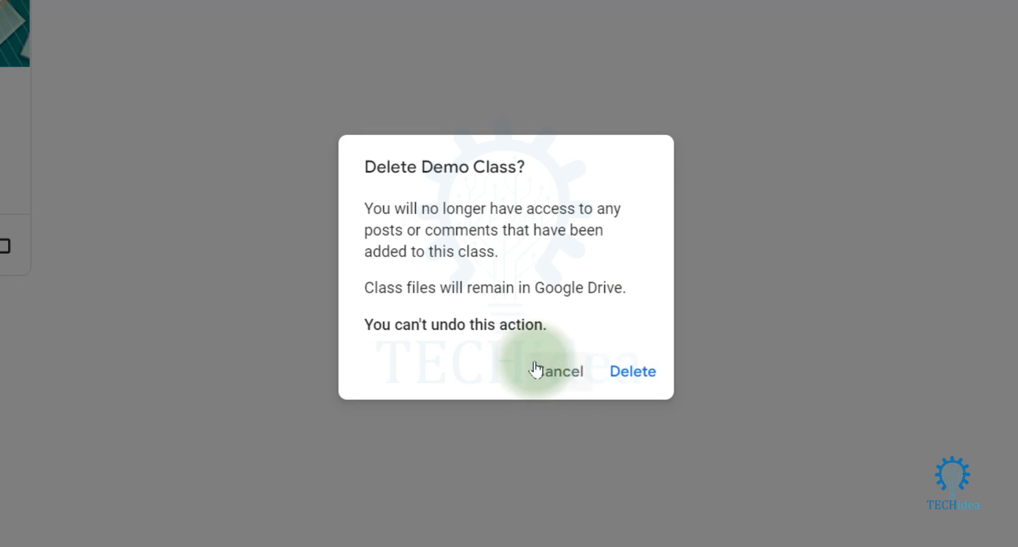
pyautogui.click(632, 371)
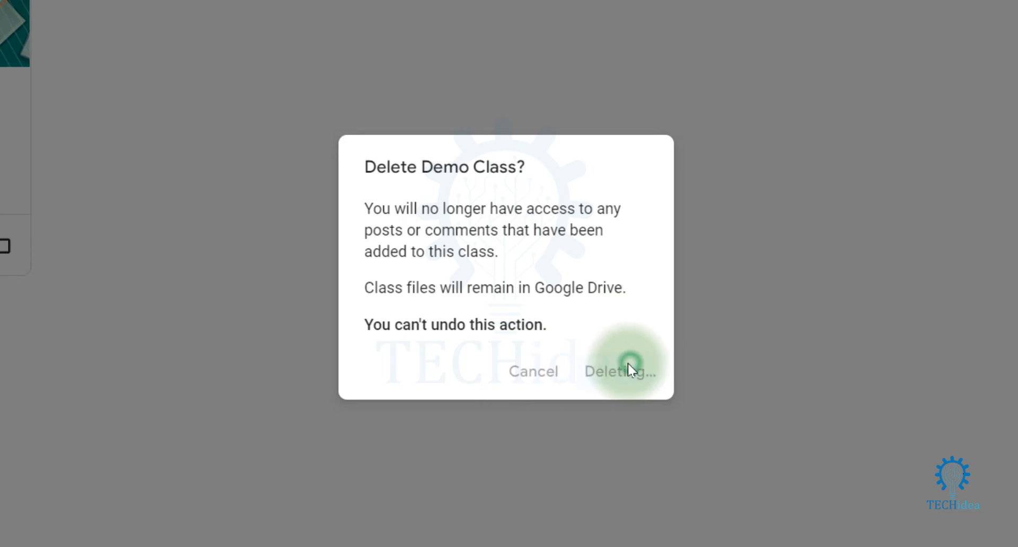
pyautogui.click(620, 371)
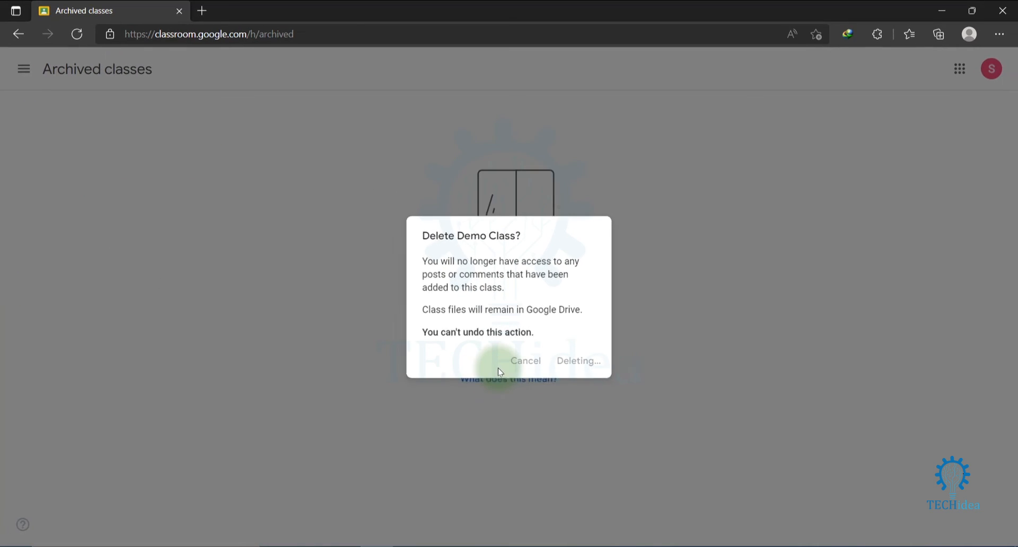
# - View the empty Archived classes page reporting no archived classes
pyautogui.click(577, 360)
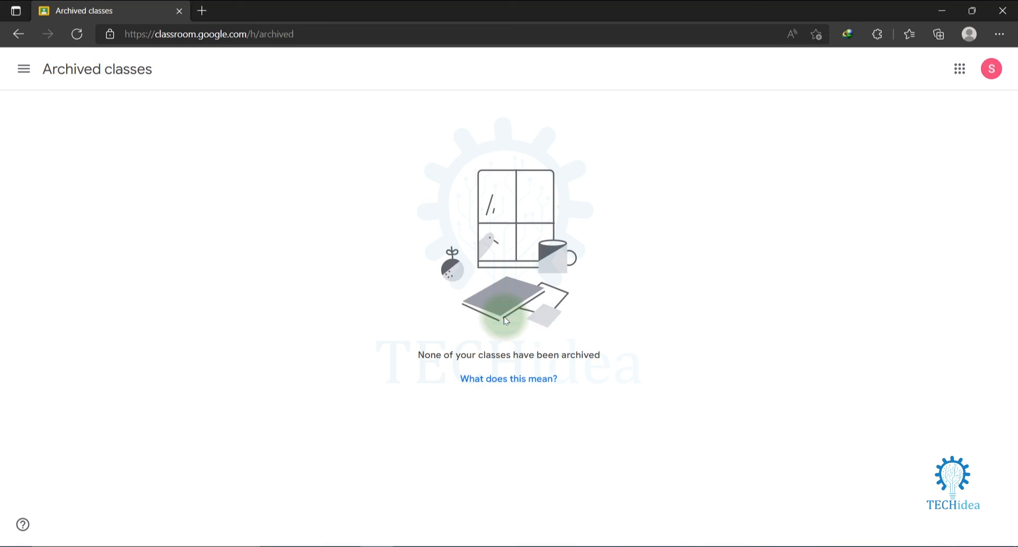
pyautogui.moveTo(676, 263)
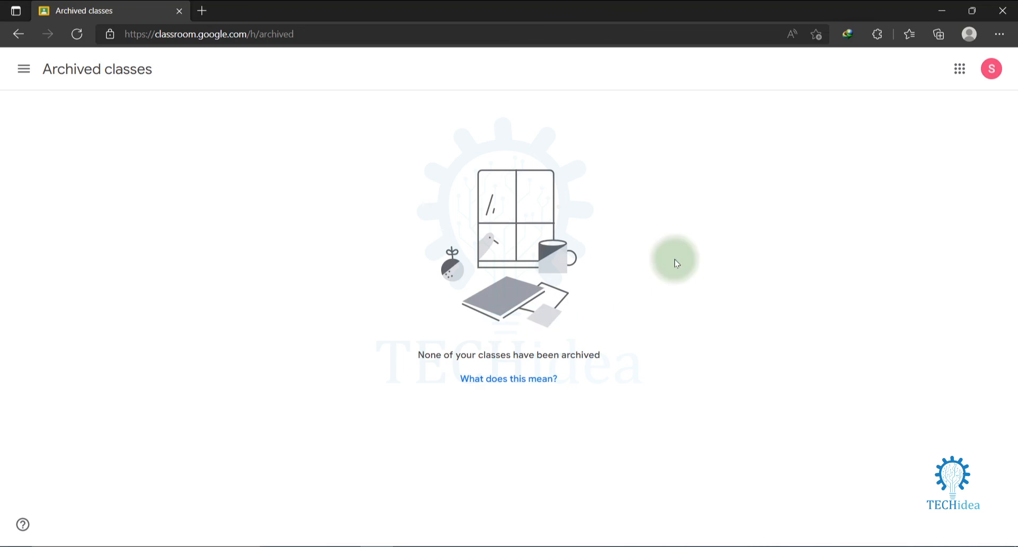